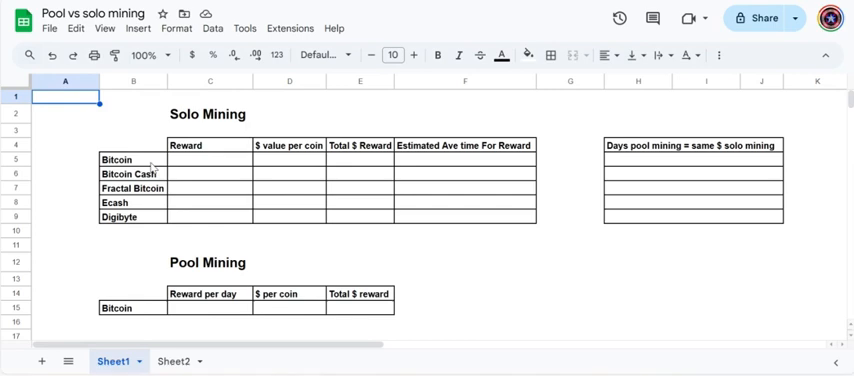
pyautogui.moveTo(152, 202)
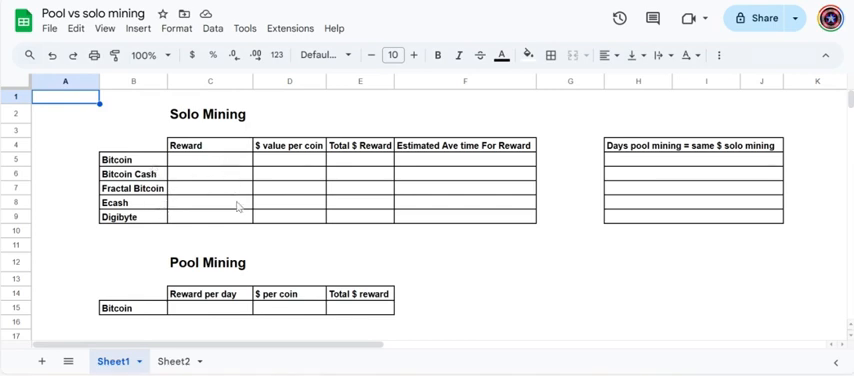
pyautogui.moveTo(297, 235)
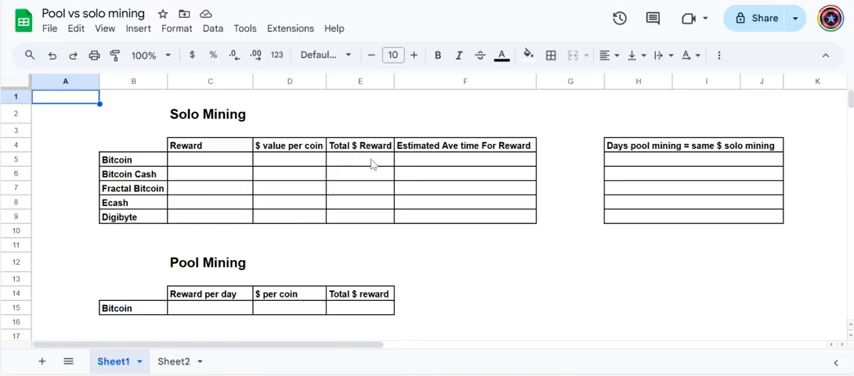
pyautogui.moveTo(282, 166)
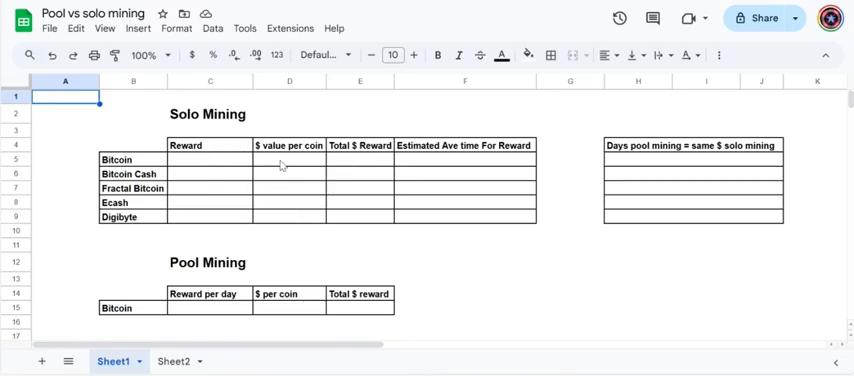
pyautogui.moveTo(430, 117)
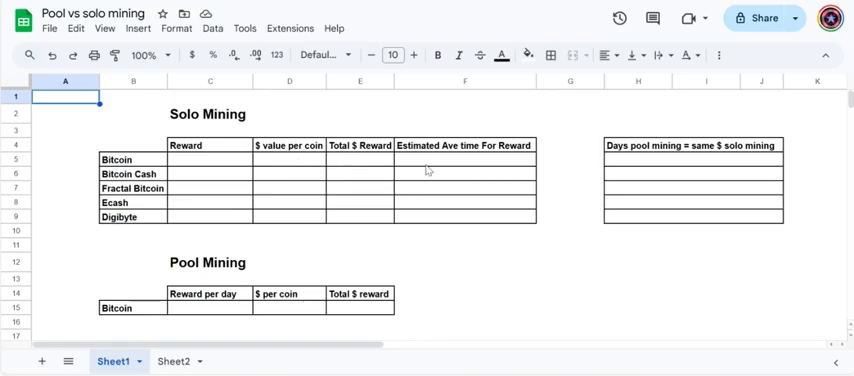
pyautogui.moveTo(298, 278)
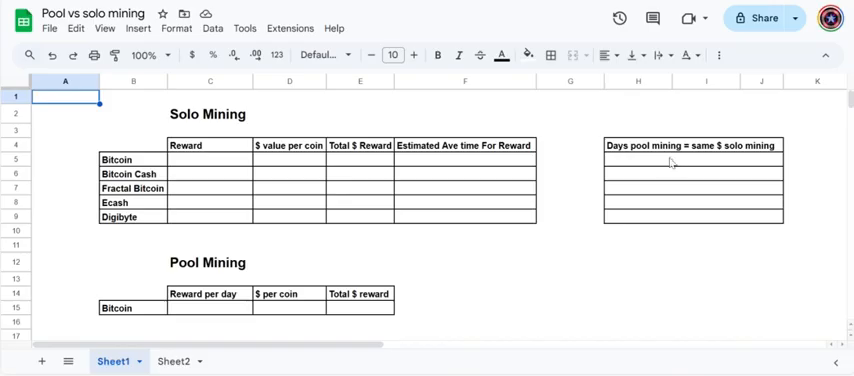
pyautogui.moveTo(708, 153)
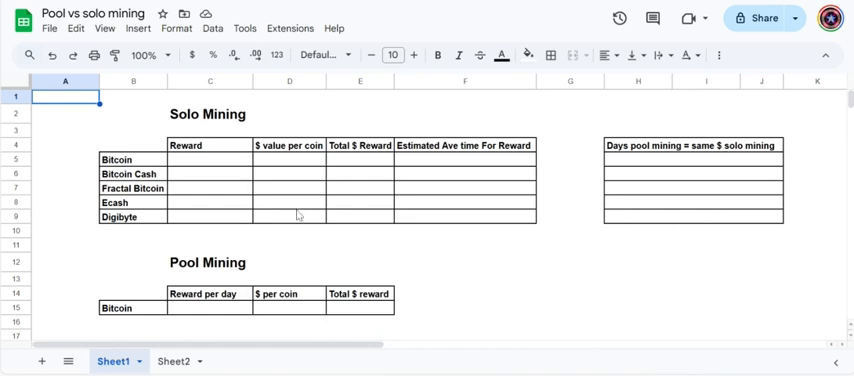
pyautogui.moveTo(194, 163)
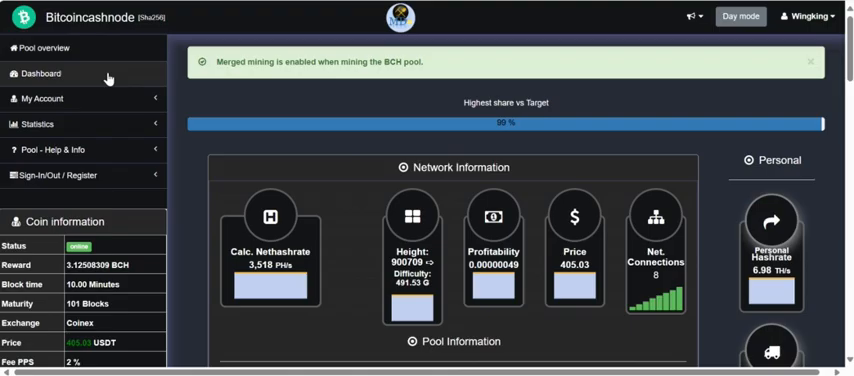
# Enter block rewards in C5:C9, from Bitcoin's 3.125 to Digibyte's 300.045
pyautogui.scroll(-3)
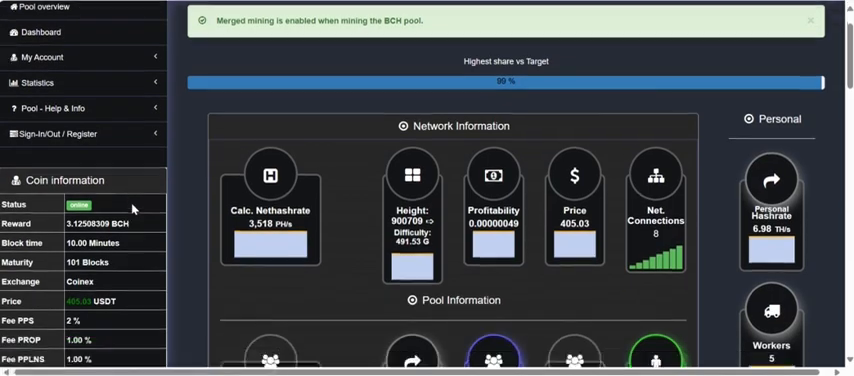
pyautogui.scroll(-3)
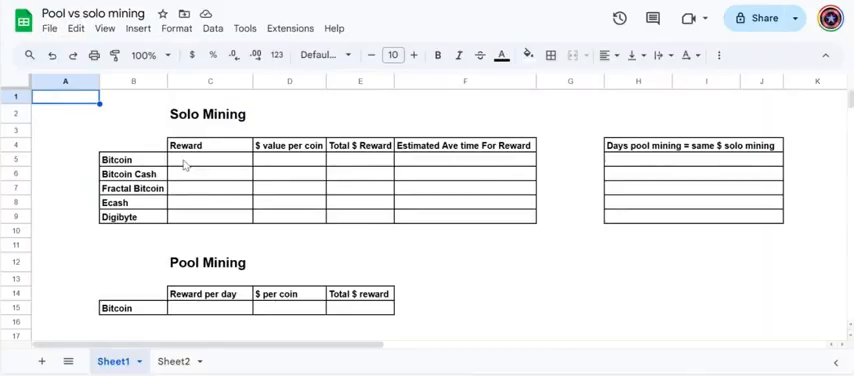
pyautogui.moveTo(210, 159); pyautogui.dragTo(210, 217)
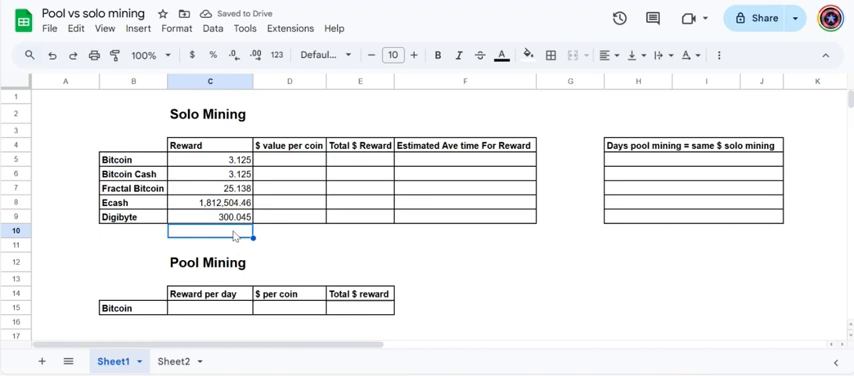
pyautogui.moveTo(266, 251)
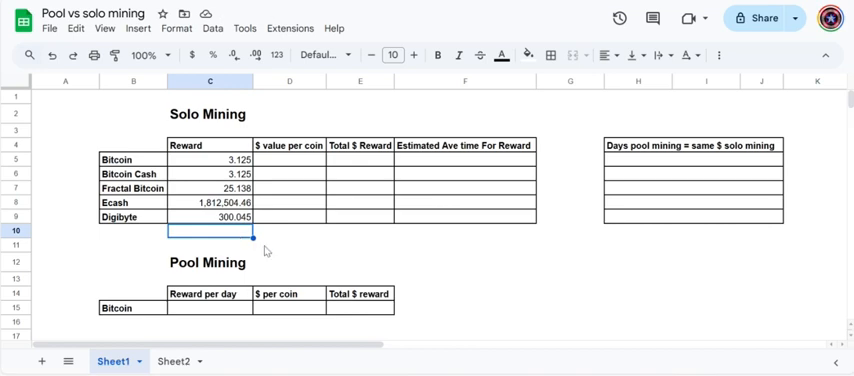
pyautogui.moveTo(230, 138)
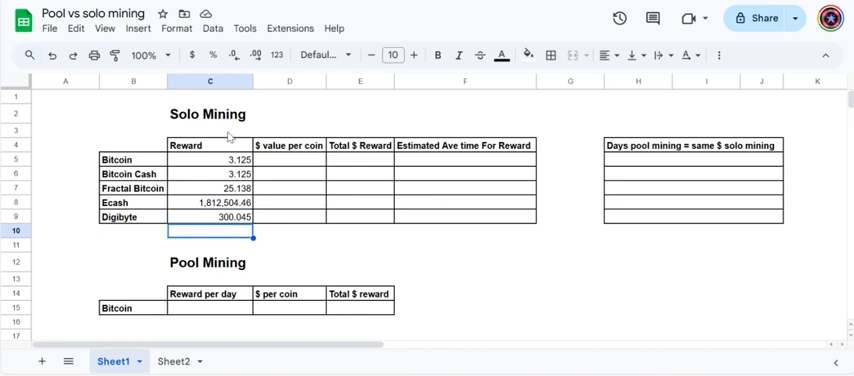
pyautogui.moveTo(305, 163)
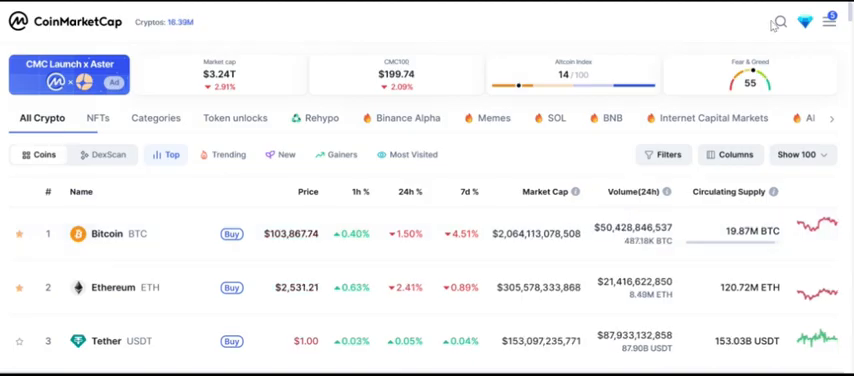
# View Fractal Bitcoin, eCash and DigiByte prices on CoinMarketCap, then search 'bch'
pyautogui.click(780, 22)
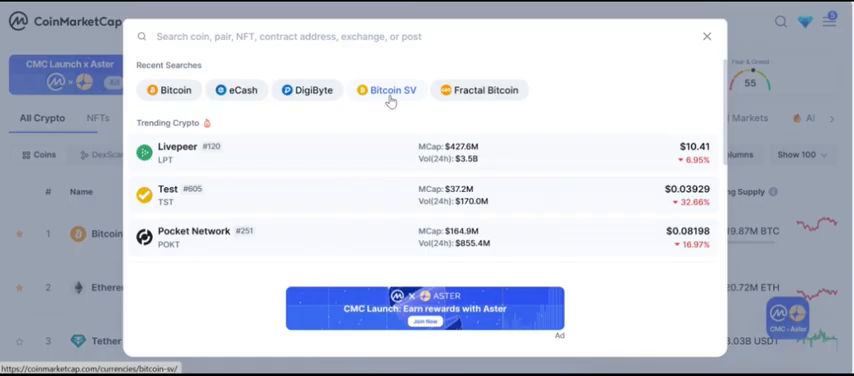
pyautogui.moveTo(473, 90)
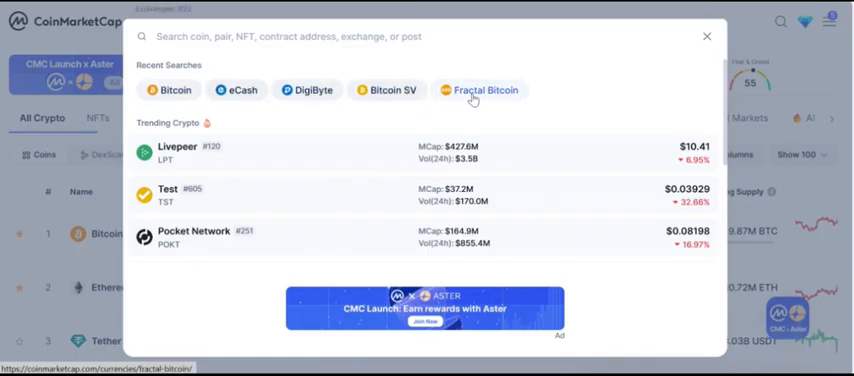
pyautogui.click(485, 90)
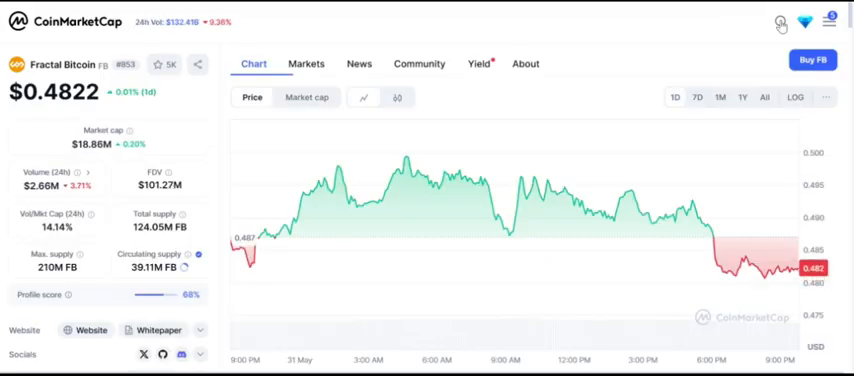
pyautogui.click(781, 22)
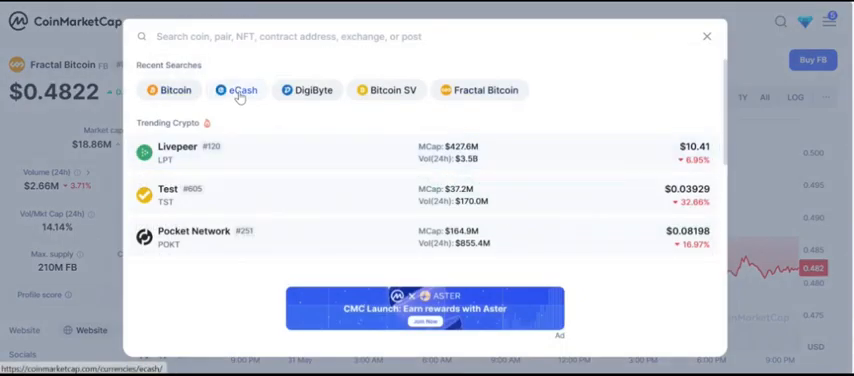
pyautogui.click(242, 90)
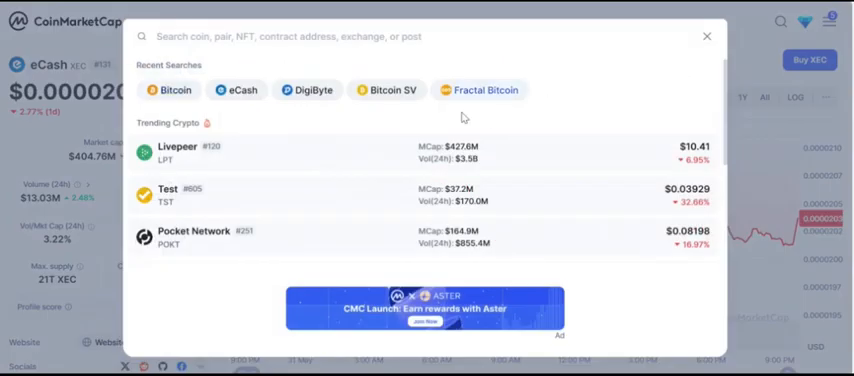
pyautogui.click(307, 90)
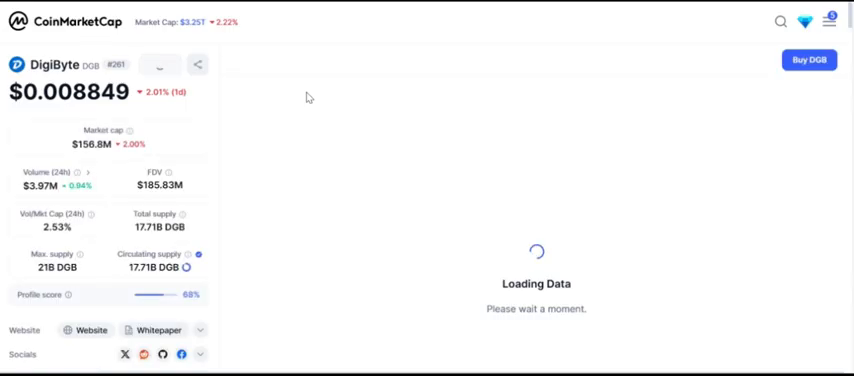
pyautogui.click(781, 21)
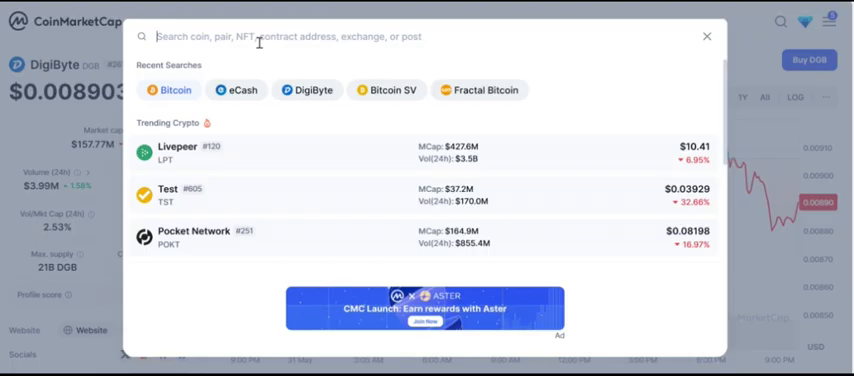
pyautogui.write('bch')
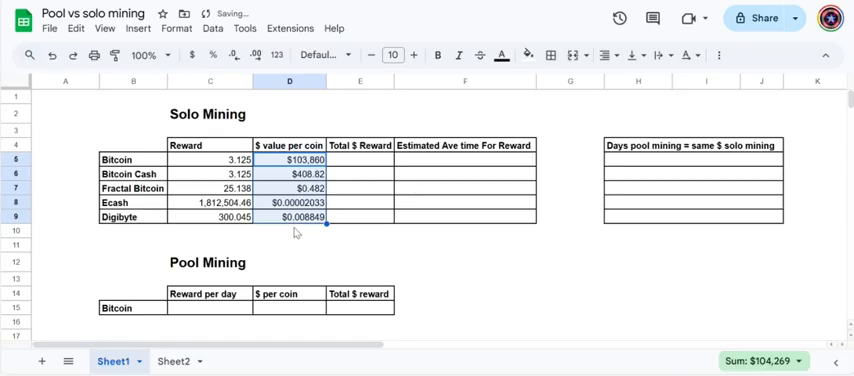
# Select the Bitcoin Total $ Reward cell to start its multiplication formula
pyautogui.click(289, 231)
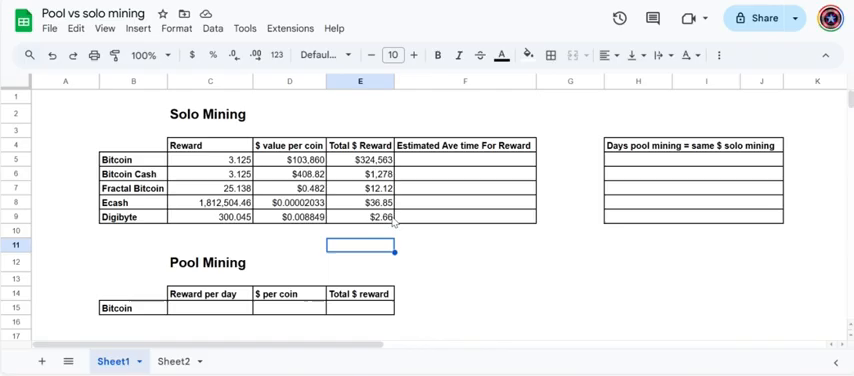
pyautogui.moveTo(388, 228)
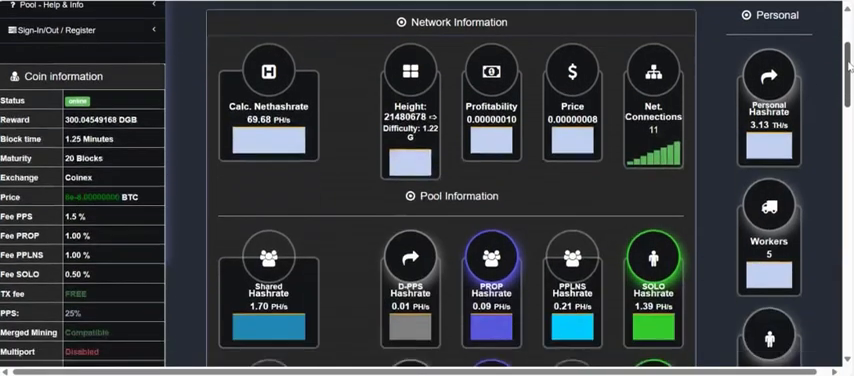
# Switch the Mining Dutch BTC block-time calculator to TH/s and start entering the hashrate
pyautogui.scroll(-3)
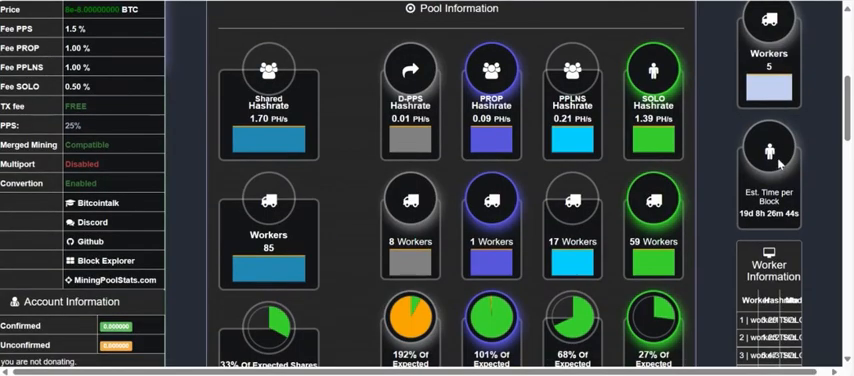
pyautogui.moveTo(820, 170)
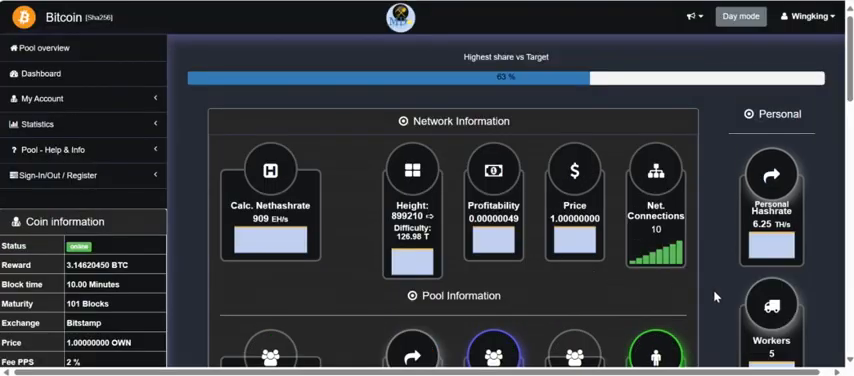
pyautogui.scroll(-3)
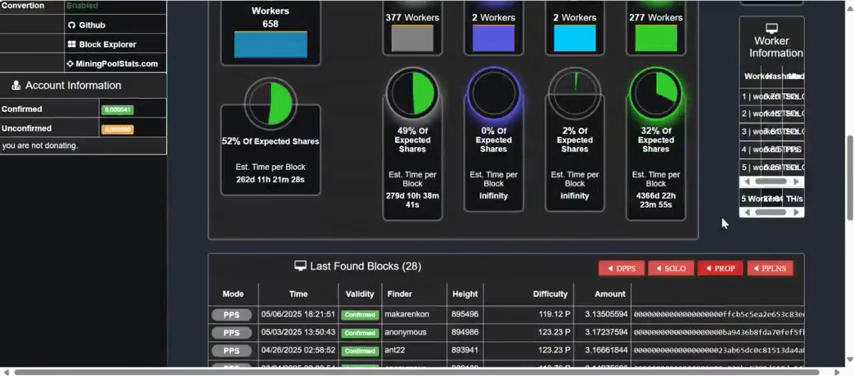
pyautogui.scroll(-3)
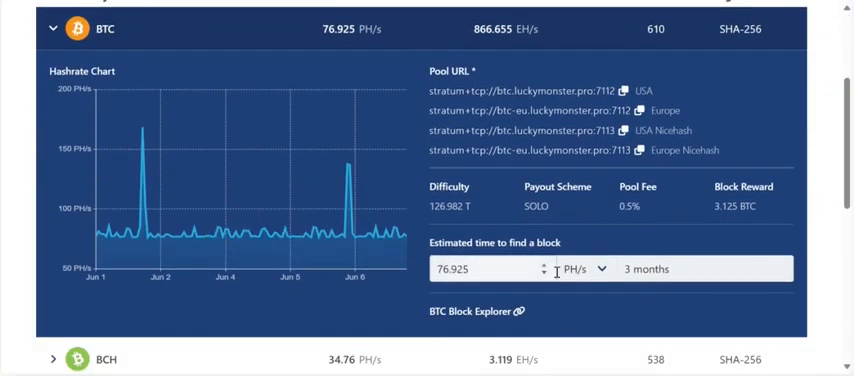
pyautogui.click(583, 268)
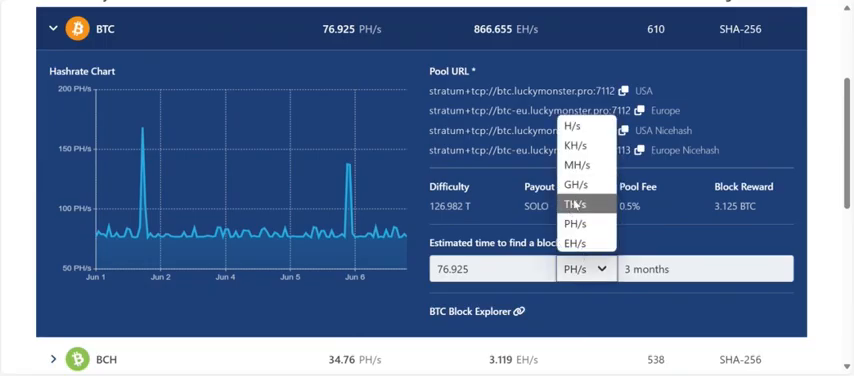
pyautogui.click(575, 204)
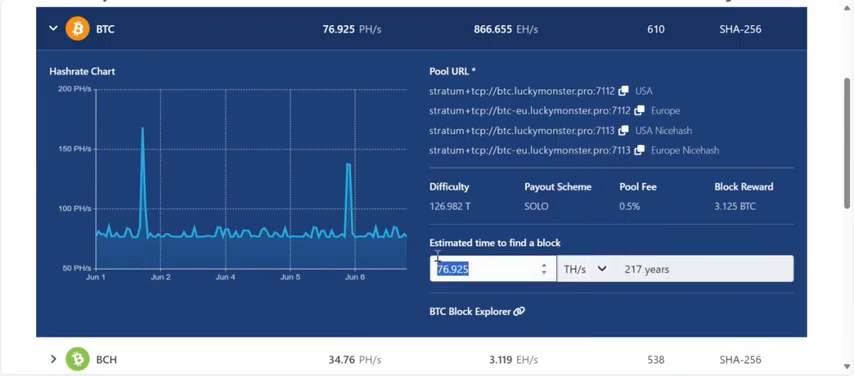
pyautogui.write('6')
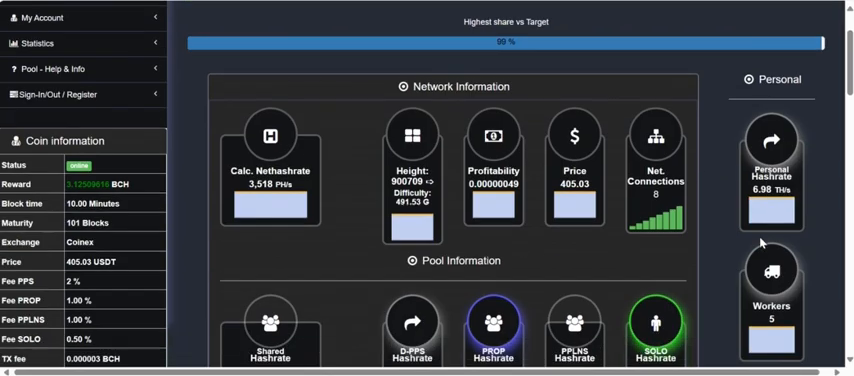
# Scroll the BCH, Fractal Bitcoin and eCash pool pages to read Est. Time per Block
pyautogui.scroll(-3)
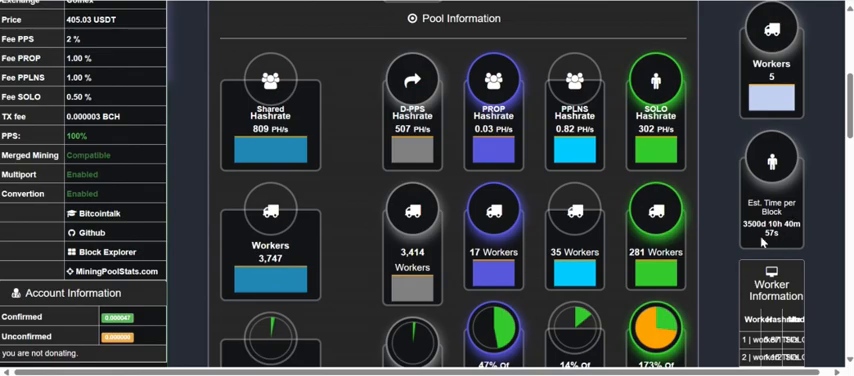
pyautogui.moveTo(311, 108)
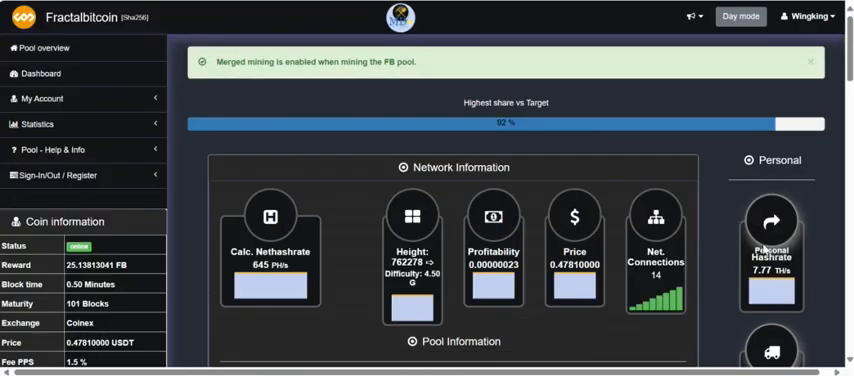
pyautogui.scroll(-3)
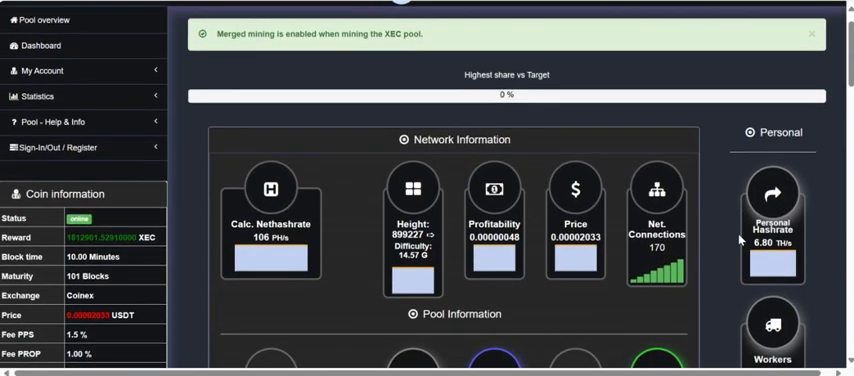
pyautogui.scroll(-3)
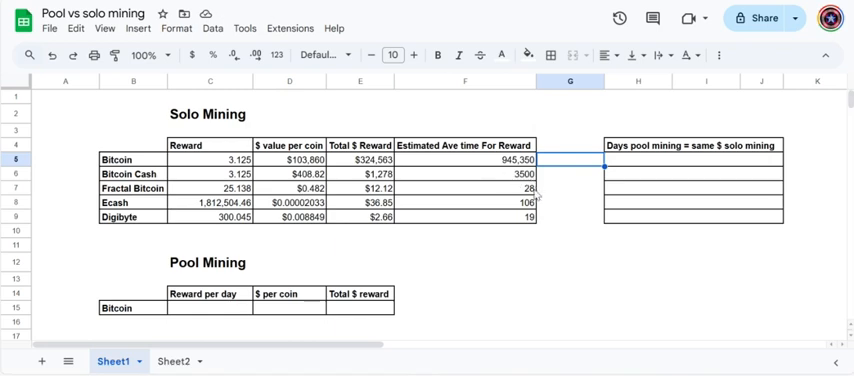
pyautogui.moveTo(510, 207)
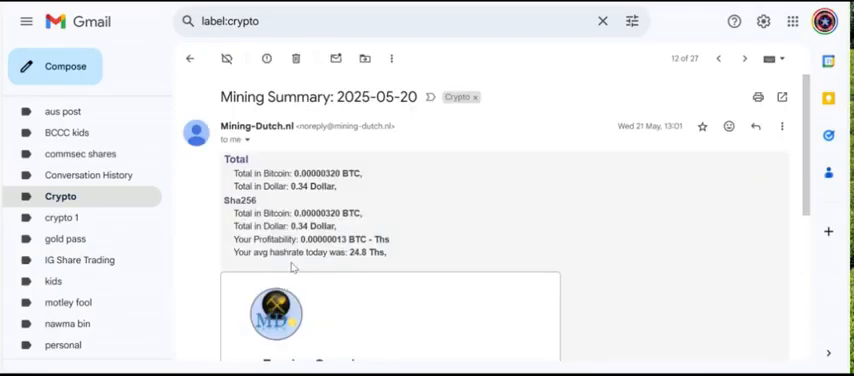
pyautogui.moveTo(60, 196)
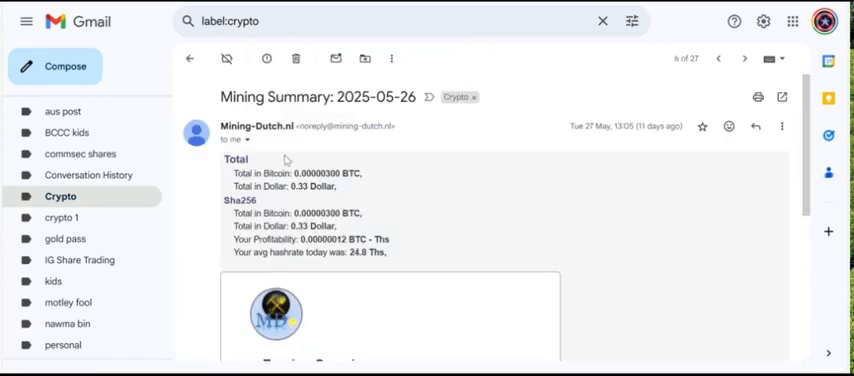
pyautogui.moveTo(381, 234)
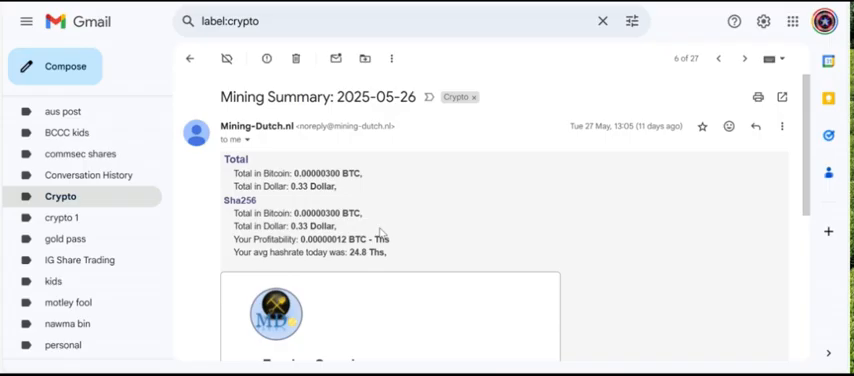
pyautogui.moveTo(393, 219)
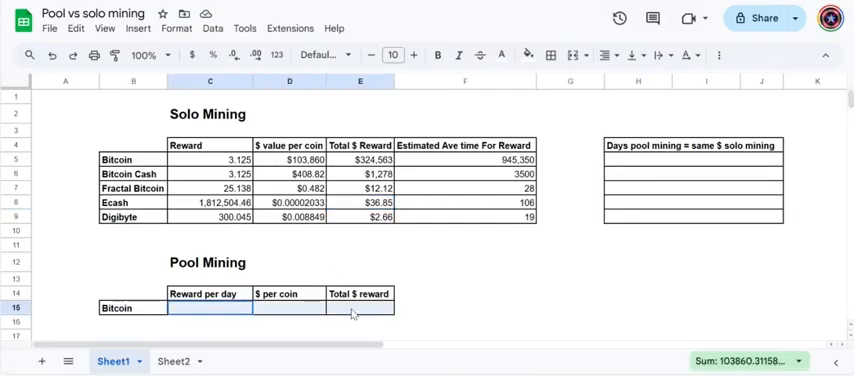
# Enter the Bitcoin pool daily reward of 0.00000300 and check the $0.31 total
pyautogui.click(500, 55)
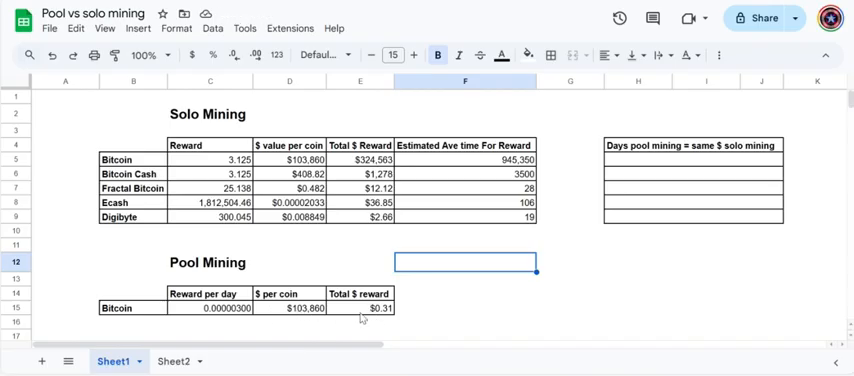
pyautogui.moveTo(375, 313)
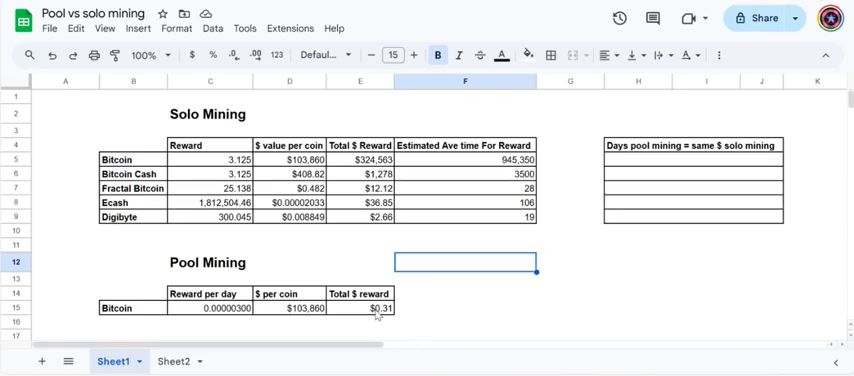
pyautogui.moveTo(488, 293)
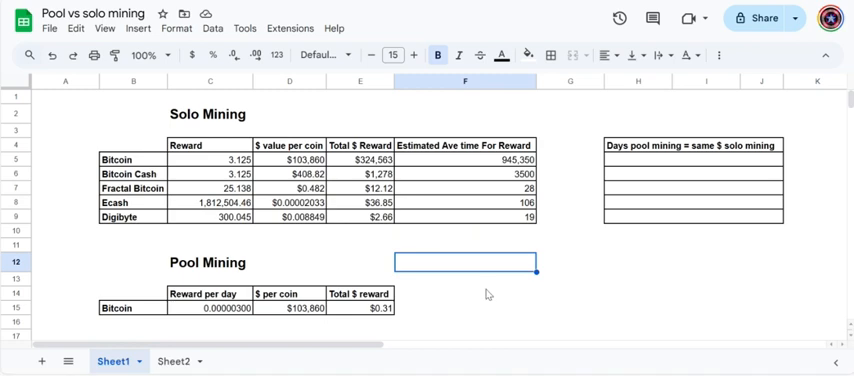
pyautogui.moveTo(389, 312)
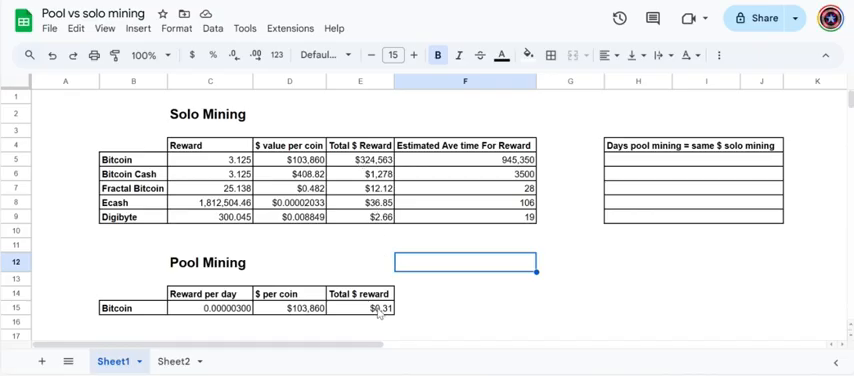
pyautogui.click(637, 159)
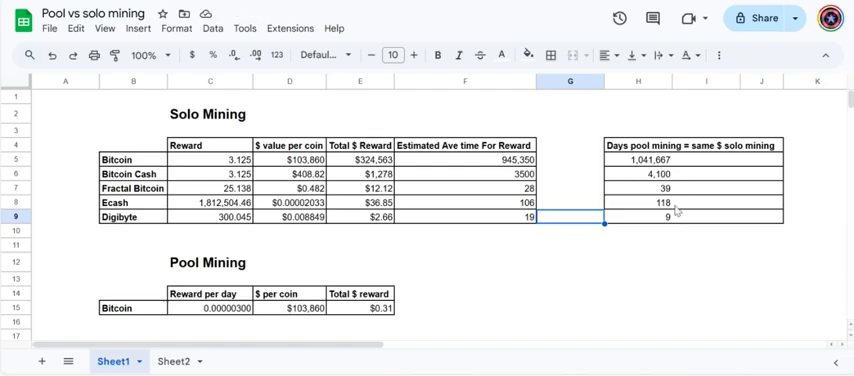
pyautogui.moveTo(677, 222)
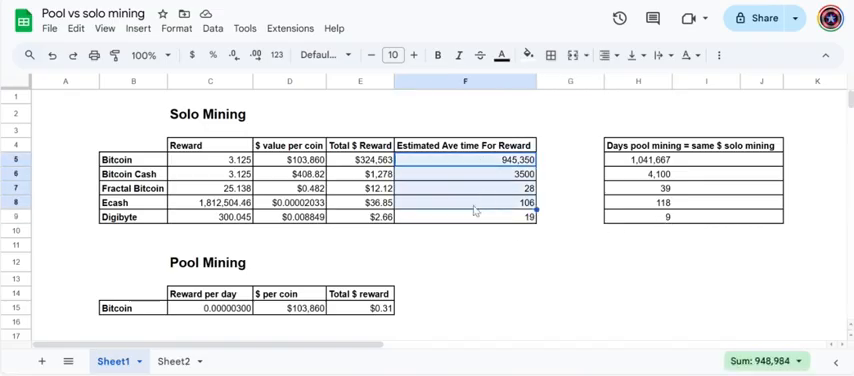
# Fill F5:F8 and Digibyte's 9-day cell H9 bright green
pyautogui.click(527, 55)
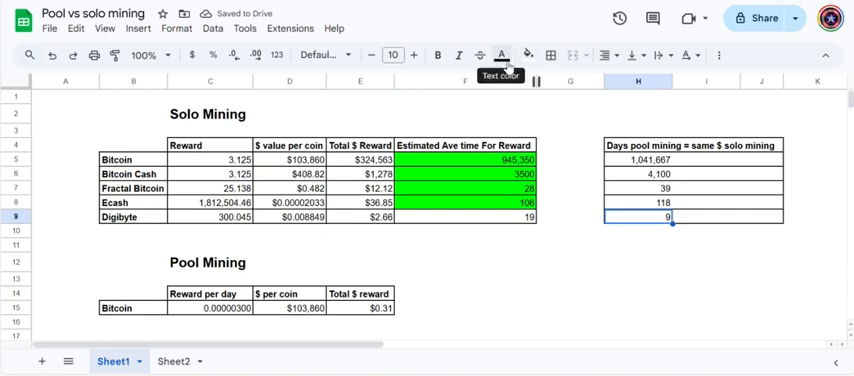
pyautogui.click(527, 55)
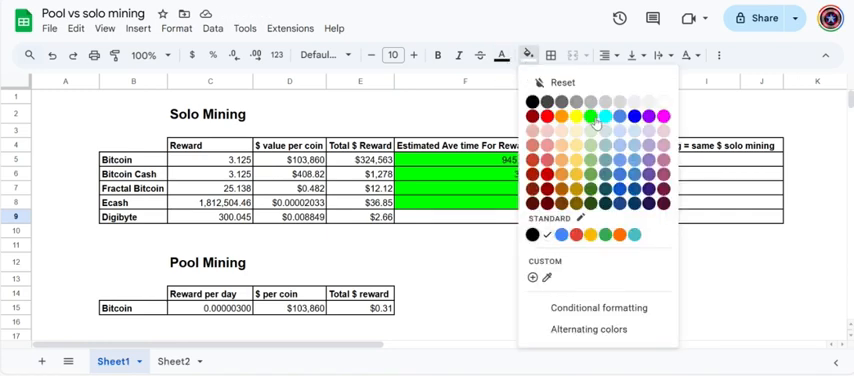
pyautogui.click(593, 122)
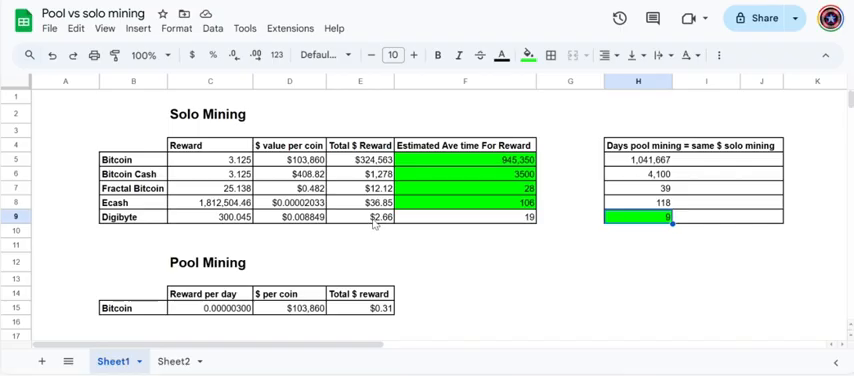
pyautogui.moveTo(448, 281)
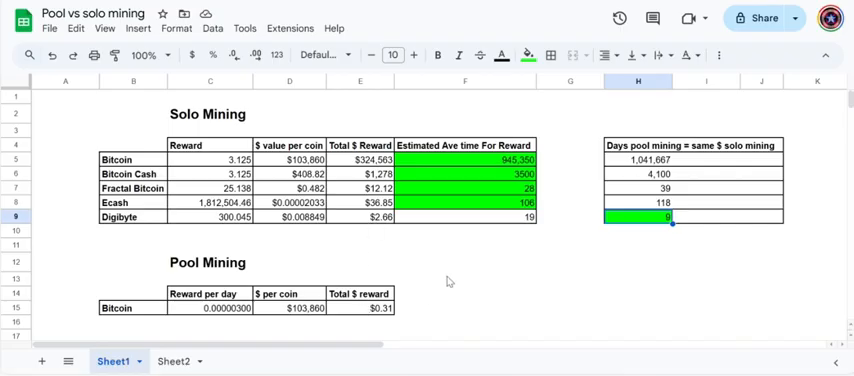
pyautogui.moveTo(540, 265)
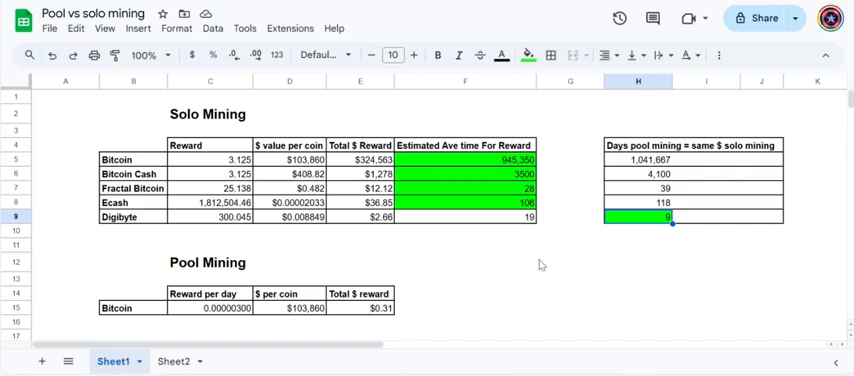
pyautogui.moveTo(528, 264)
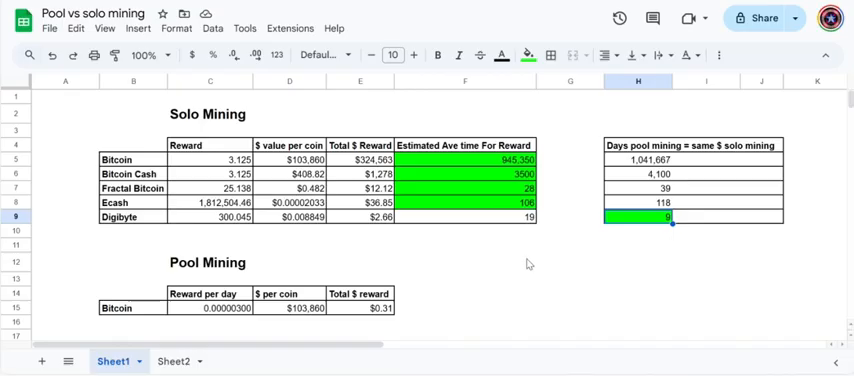
pyautogui.moveTo(532, 252)
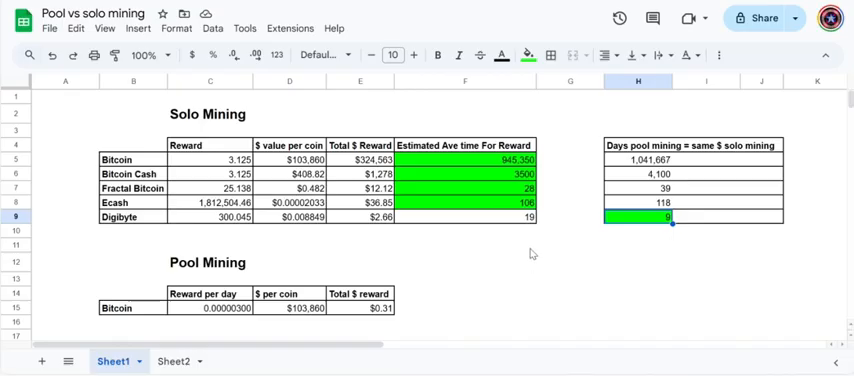
pyautogui.moveTo(521, 247)
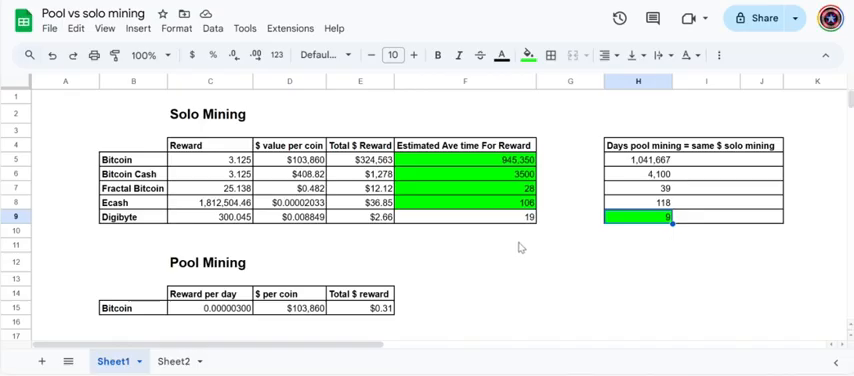
pyautogui.click(465, 245)
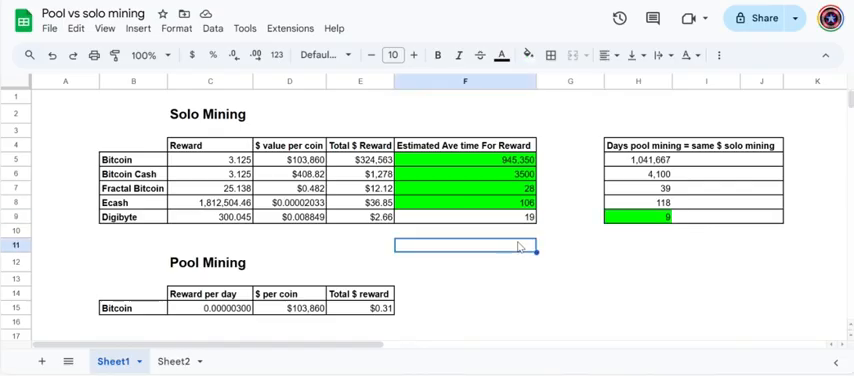